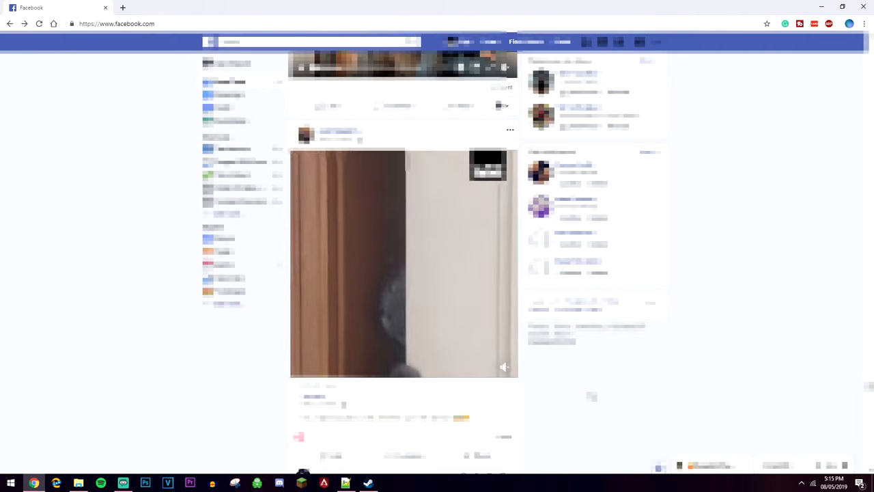
Step: Open the Cross-Eyed Cat video's page at its mbasic.facebook.com address
{"action": "left_click", "coordinate": [403, 263]}
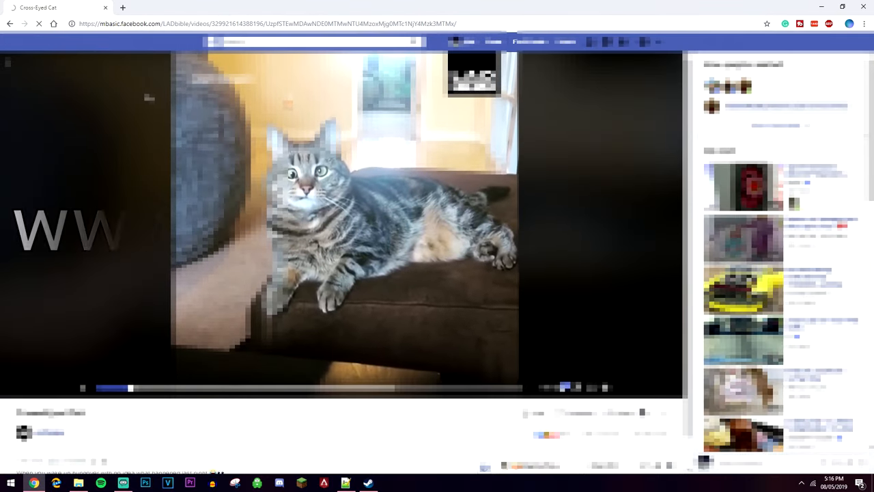